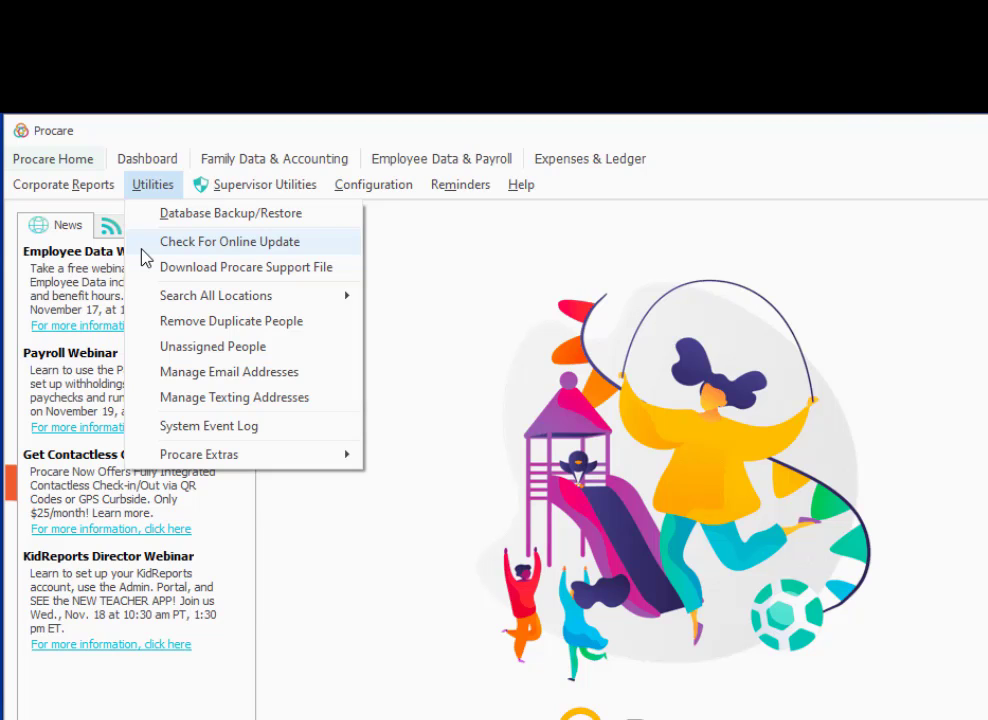
Step: Run Check For Online Update from Utilities, confirm Yes, and acknowledge that no new updates were found
{"action": "left_click", "coordinate": [230, 240]}
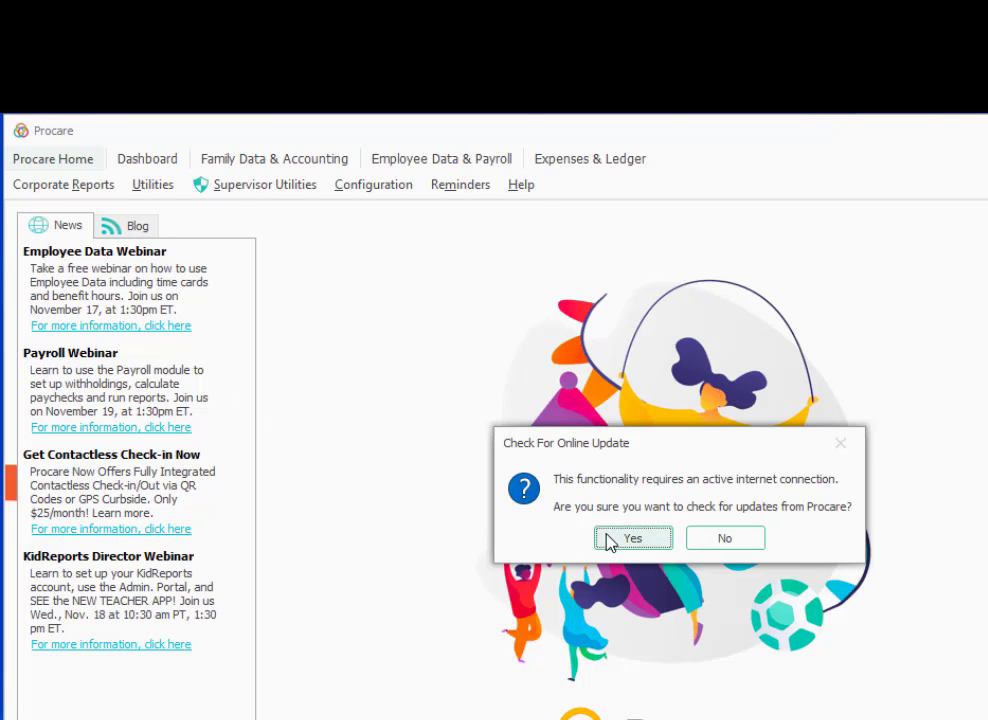
{"action": "left_click", "coordinate": [632, 538]}
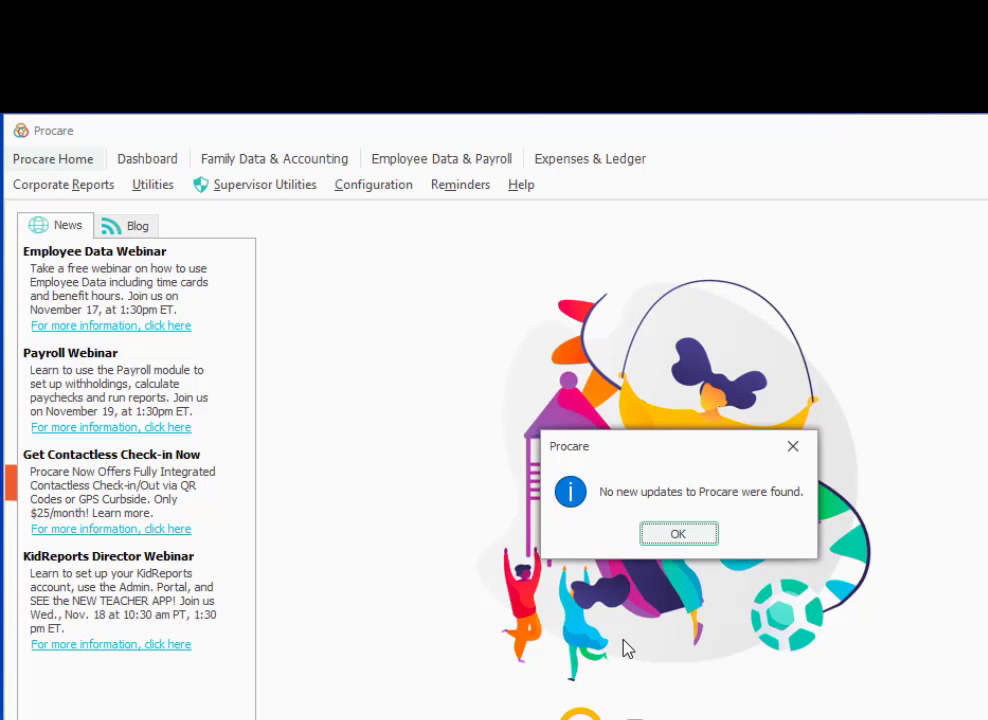
{"action": "mouse_move", "coordinate": [680, 532]}
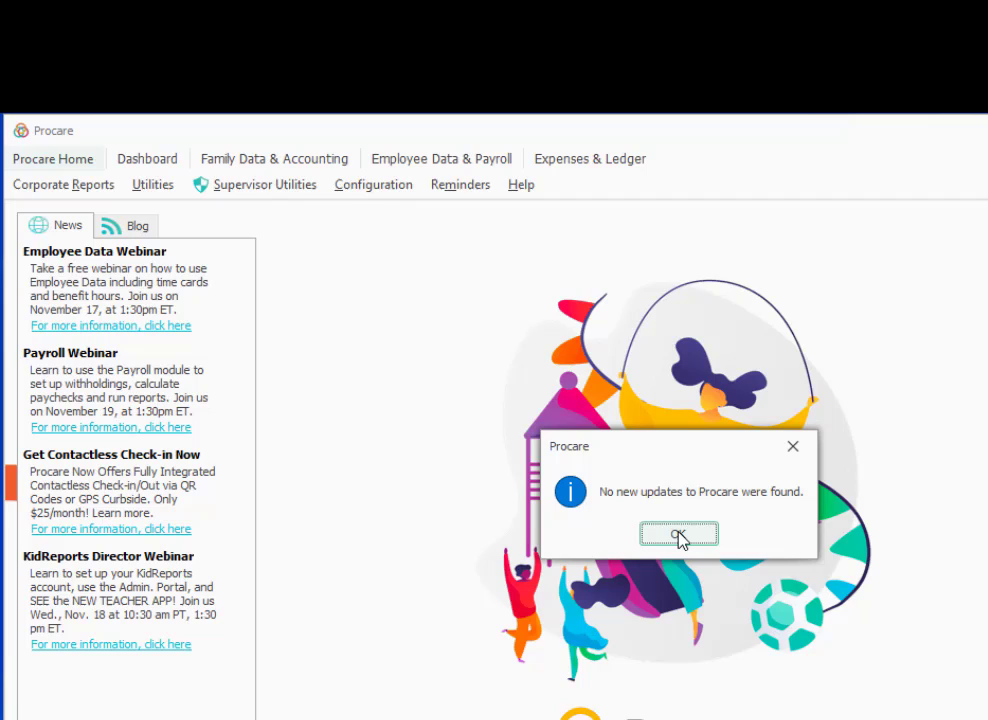
{"action": "left_click", "coordinate": [680, 534]}
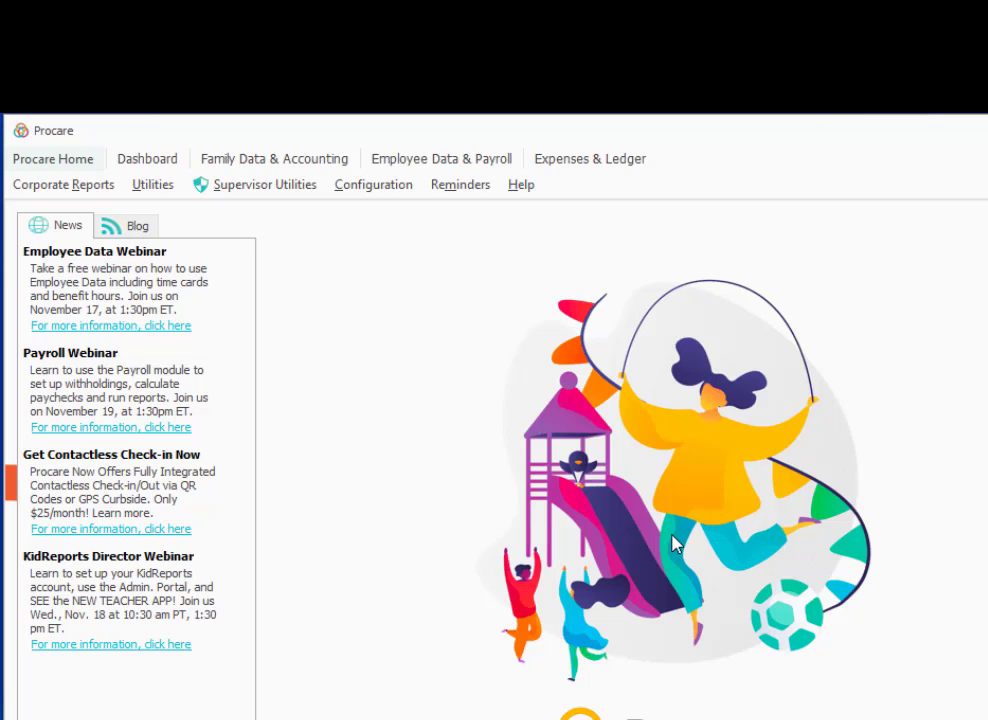
{"action": "mouse_move", "coordinate": [152, 184]}
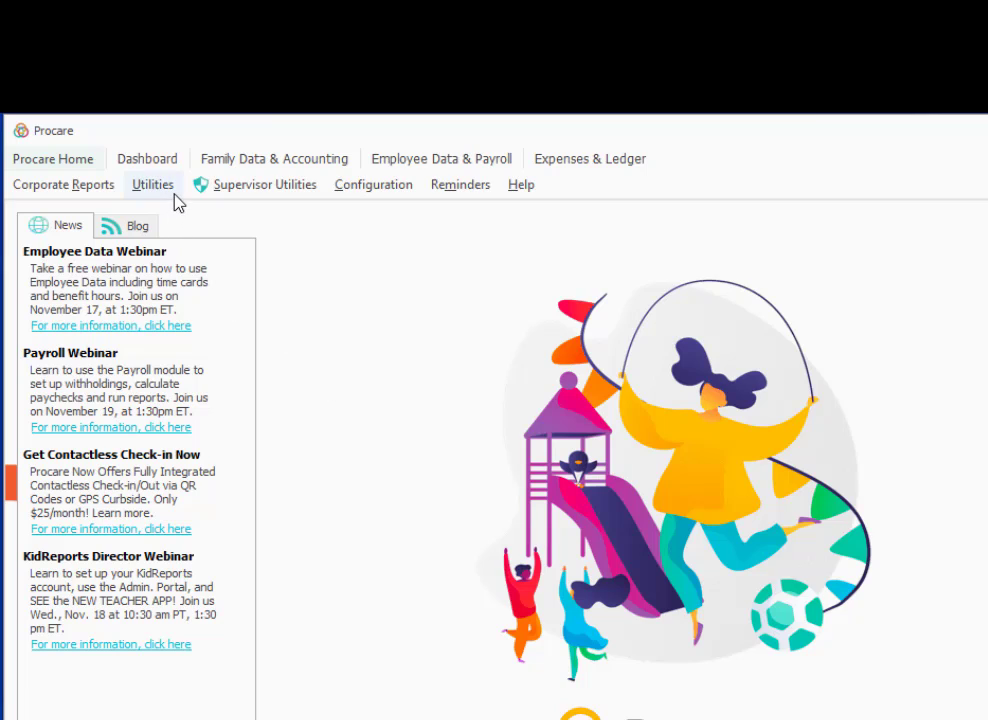
Step: Show the Utilities list with Database Backup/Restore among the maintenance tools
{"action": "left_click", "coordinate": [152, 184]}
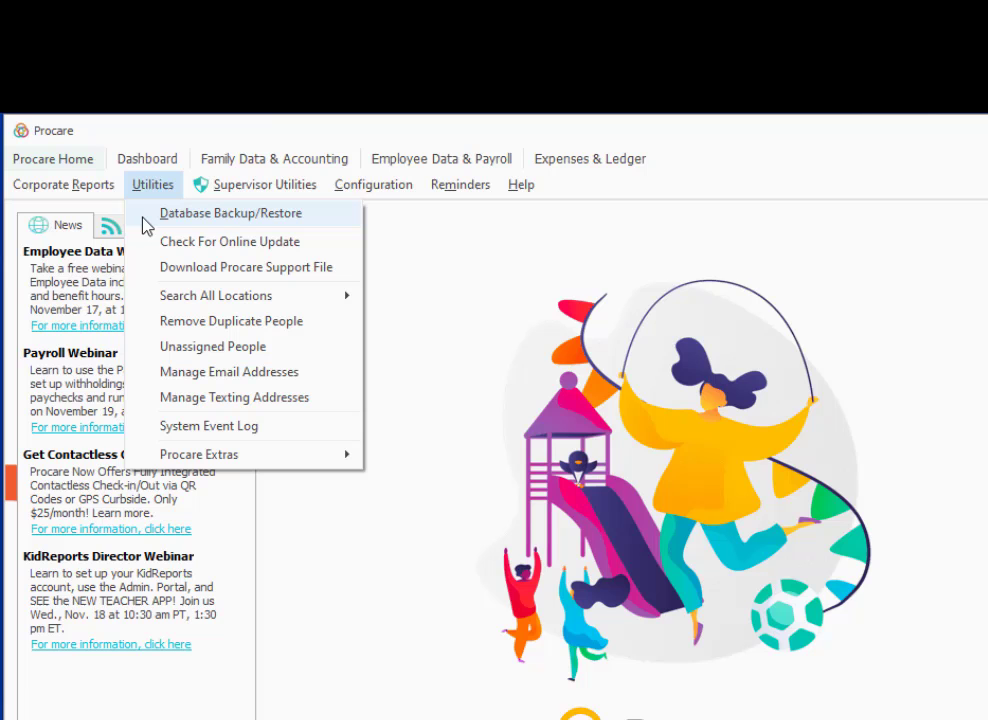
Step: Run a manual Database Backup without an extra copy, then show the automatic backup Schedule
{"action": "left_click", "coordinate": [230, 212]}
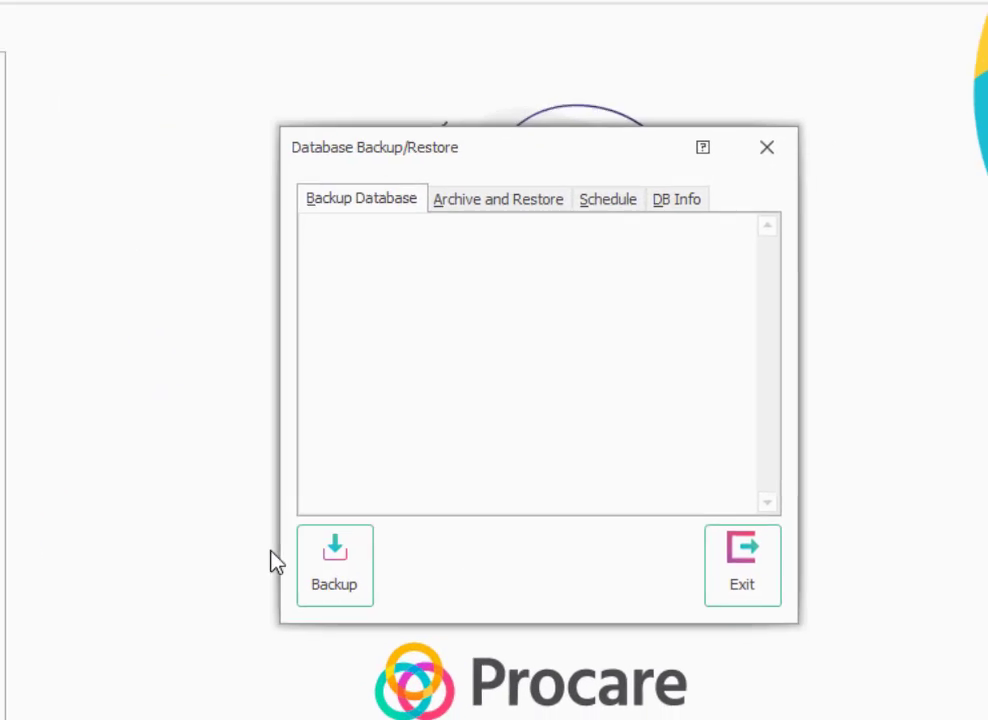
{"action": "left_click", "coordinate": [334, 564]}
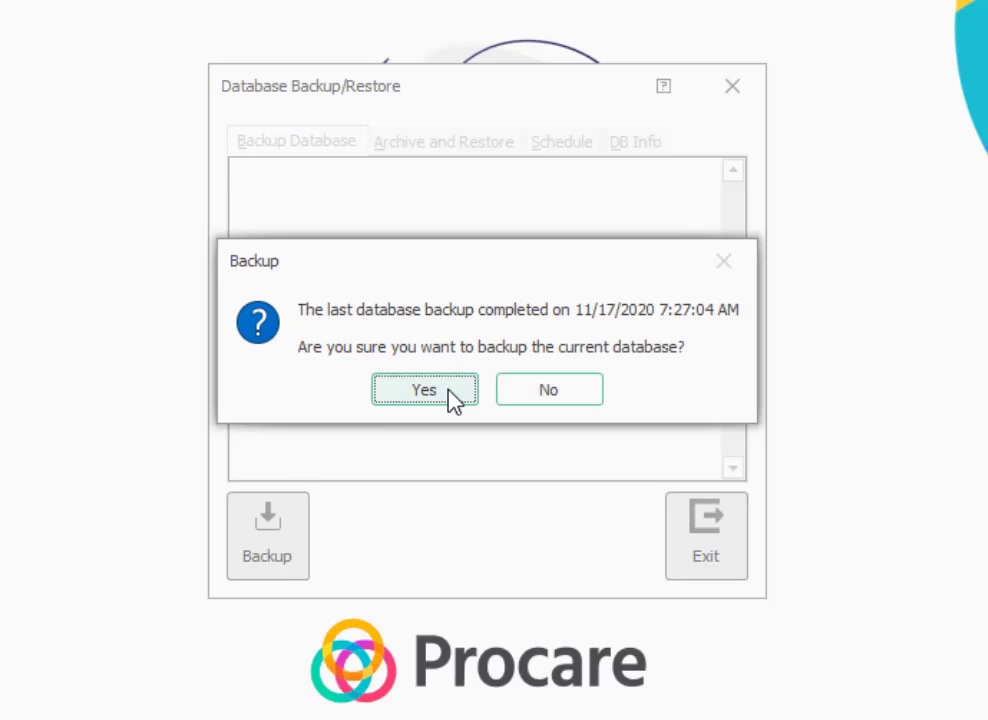
{"action": "left_click", "coordinate": [424, 390]}
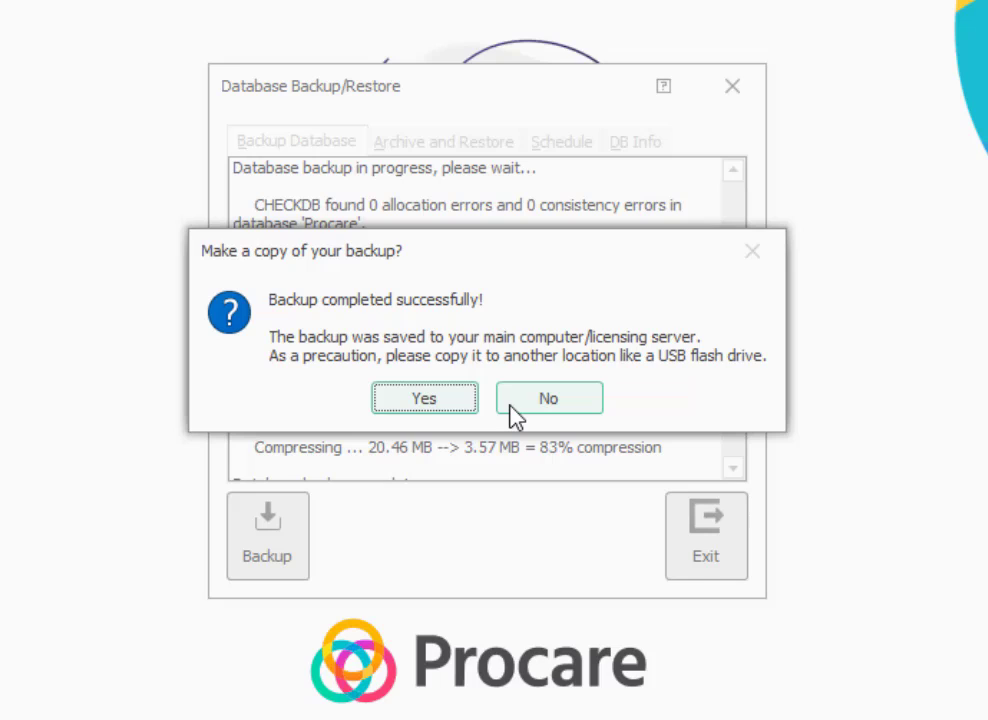
{"action": "left_click", "coordinate": [548, 398]}
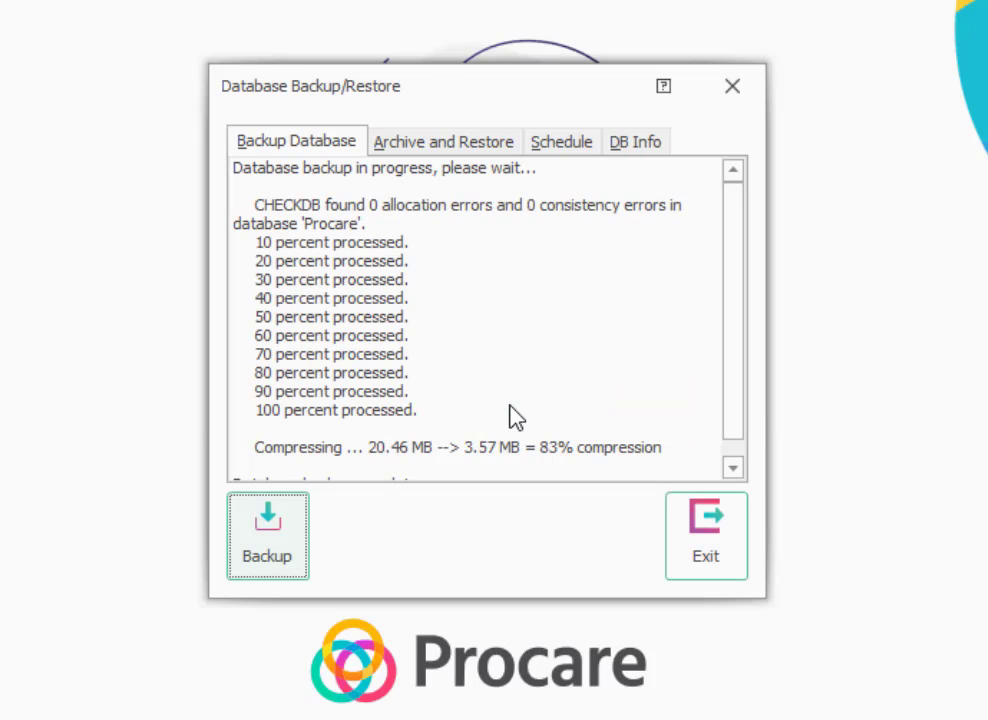
{"action": "mouse_move", "coordinate": [510, 404]}
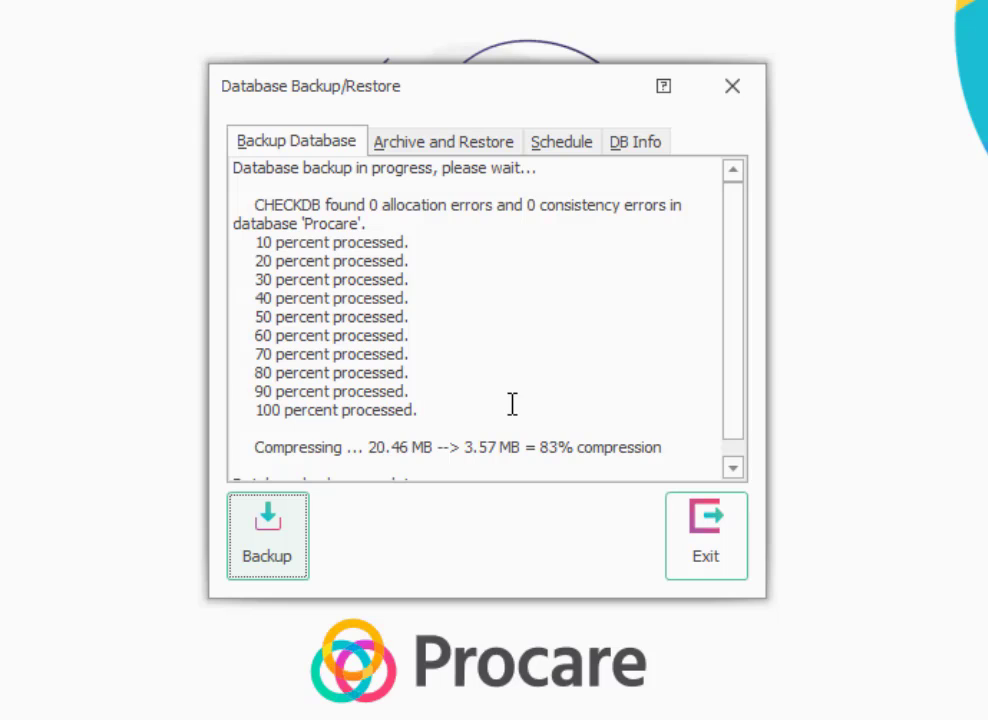
{"action": "mouse_move", "coordinate": [528, 192]}
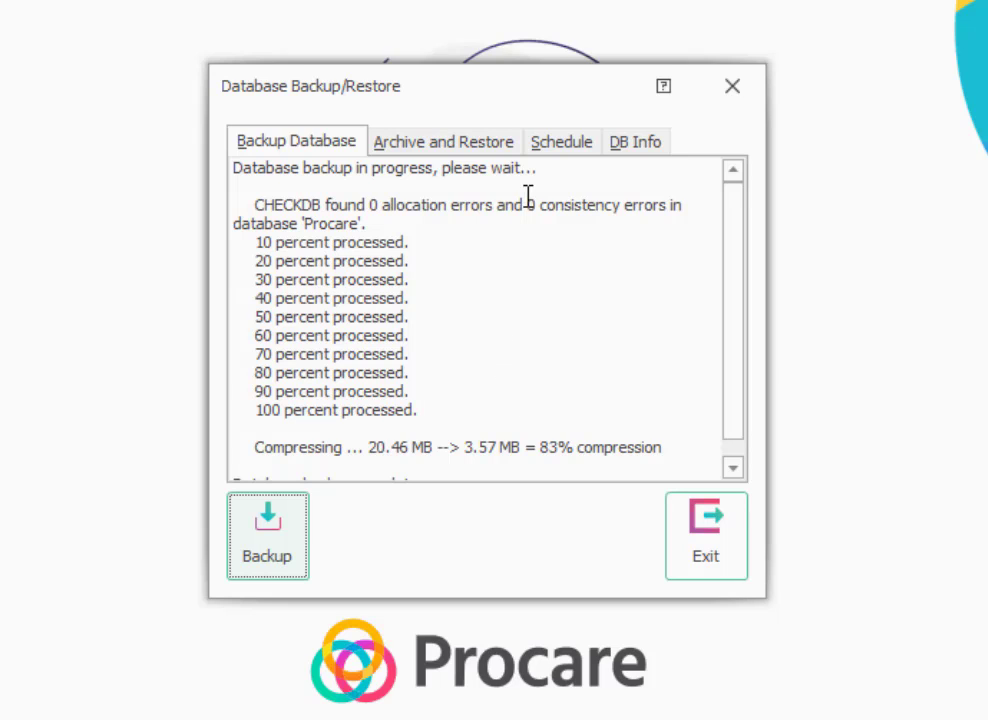
{"action": "left_click", "coordinate": [560, 140]}
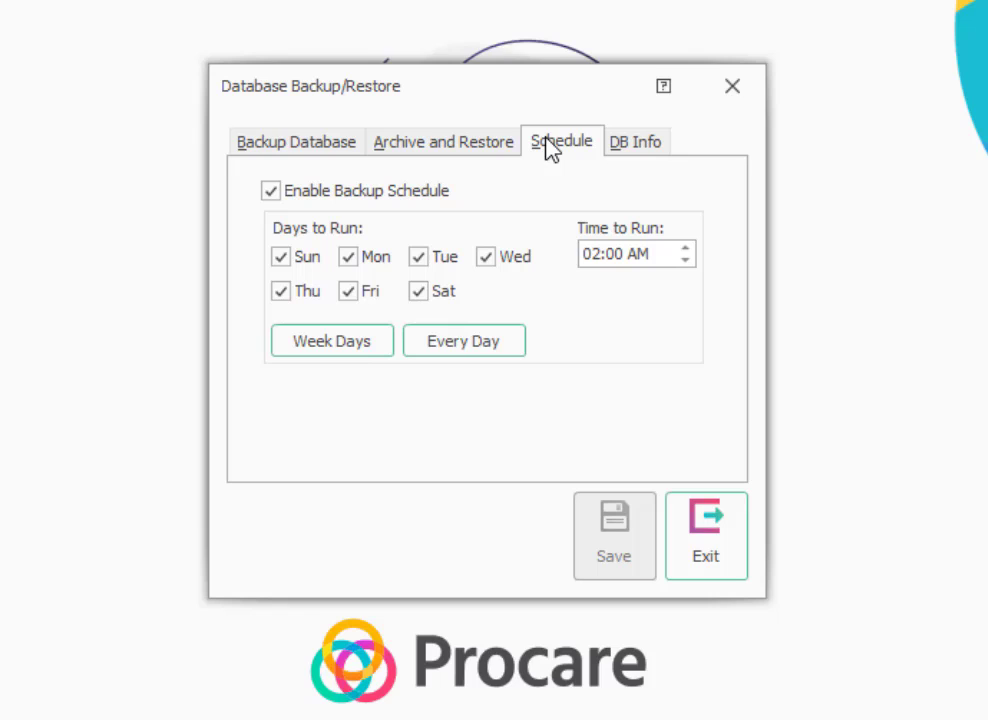
{"action": "mouse_move", "coordinate": [548, 220]}
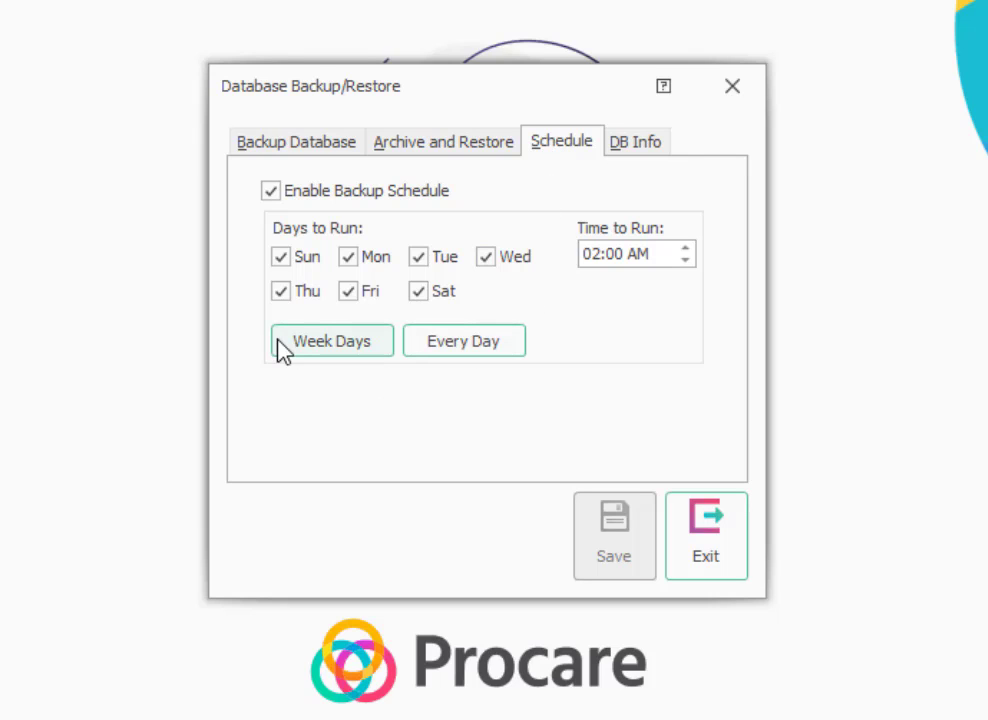
{"action": "mouse_move", "coordinate": [614, 300]}
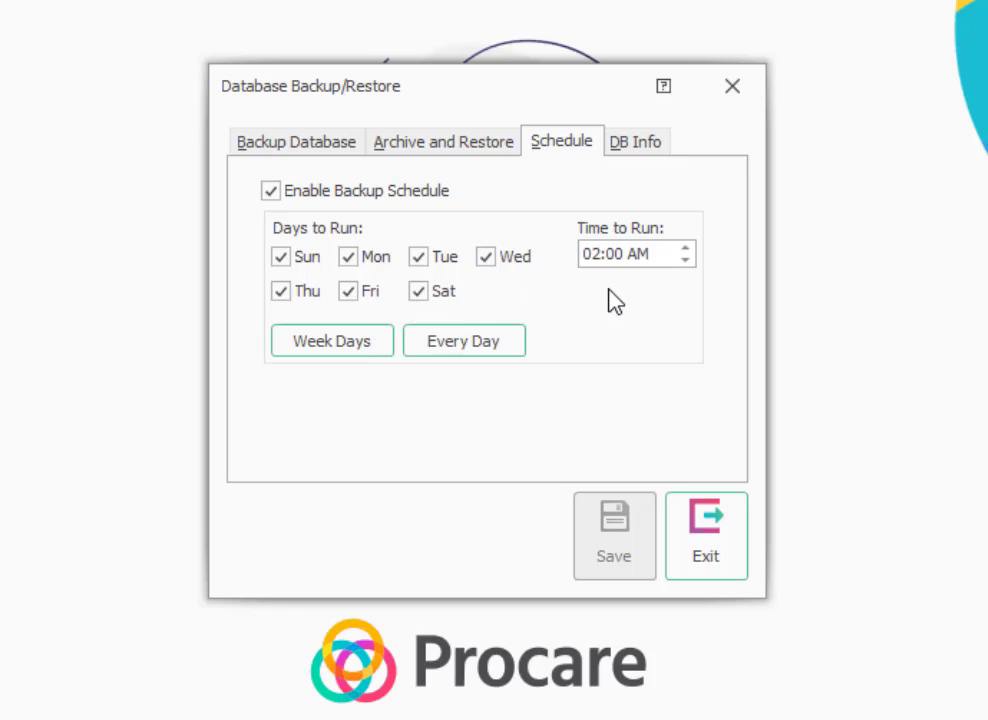
{"action": "mouse_move", "coordinate": [616, 290]}
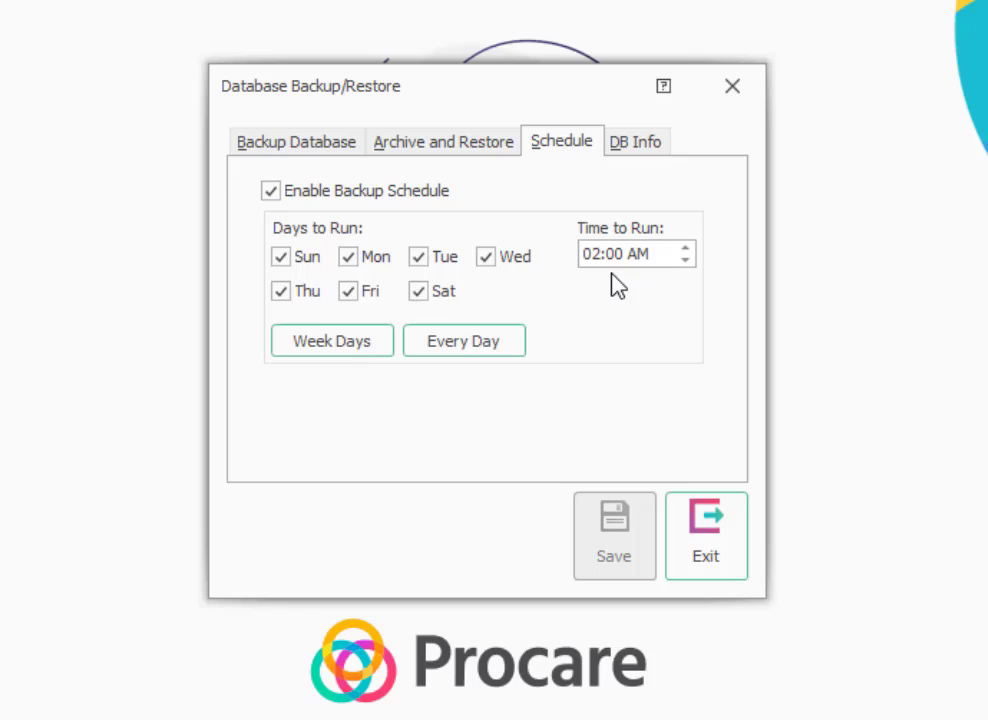
{"action": "mouse_move", "coordinate": [612, 288]}
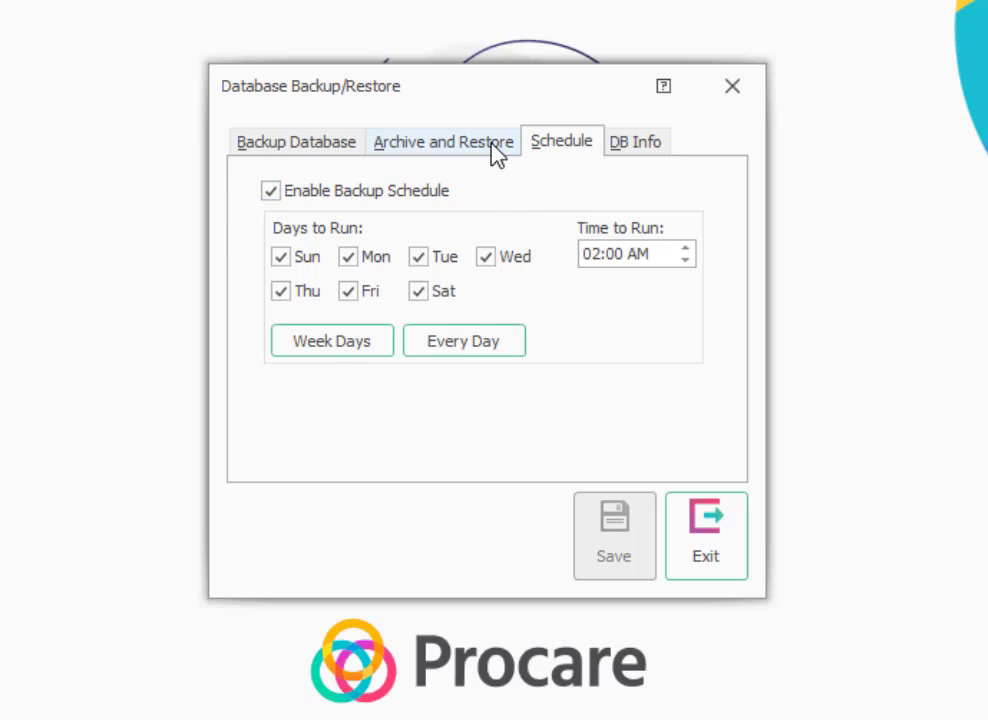
{"action": "left_click", "coordinate": [444, 140]}
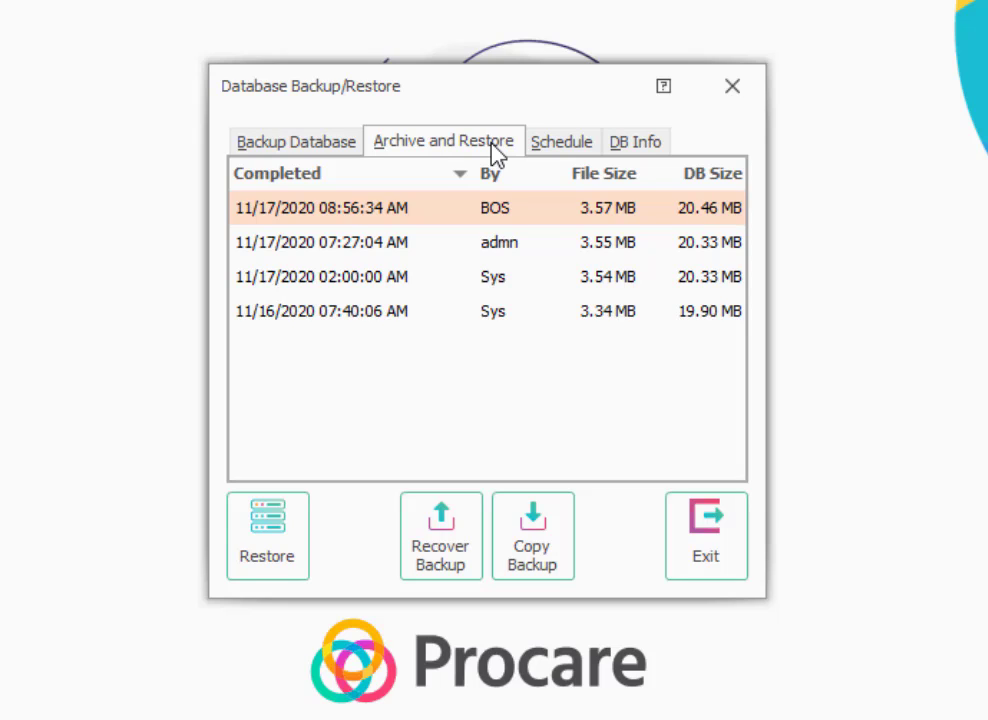
{"action": "mouse_move", "coordinate": [488, 236]}
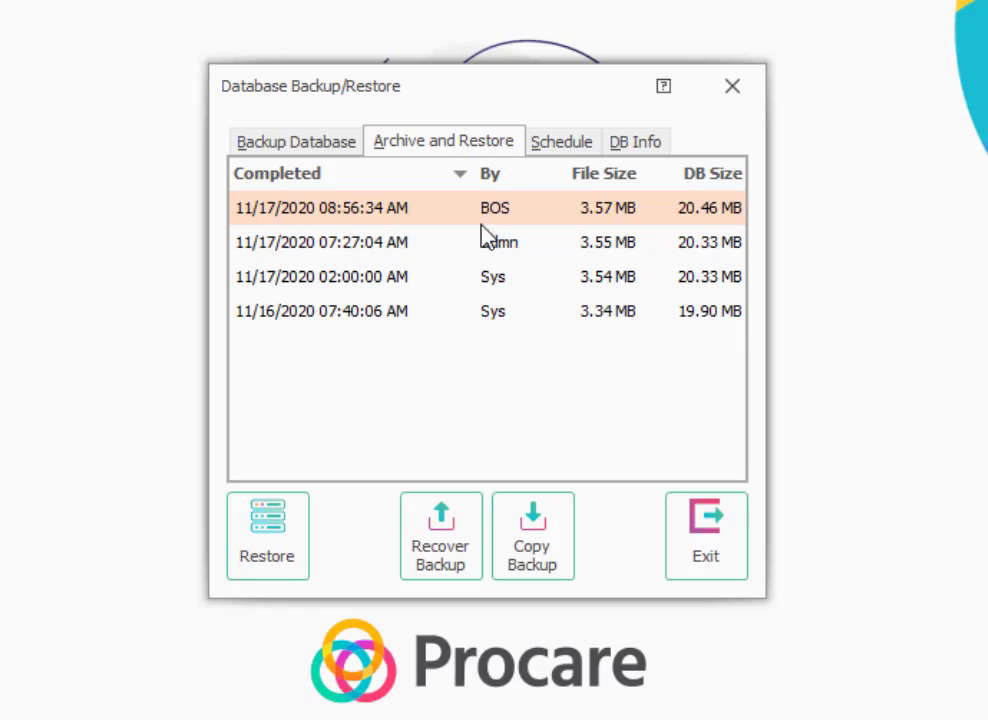
{"action": "mouse_move", "coordinate": [452, 576]}
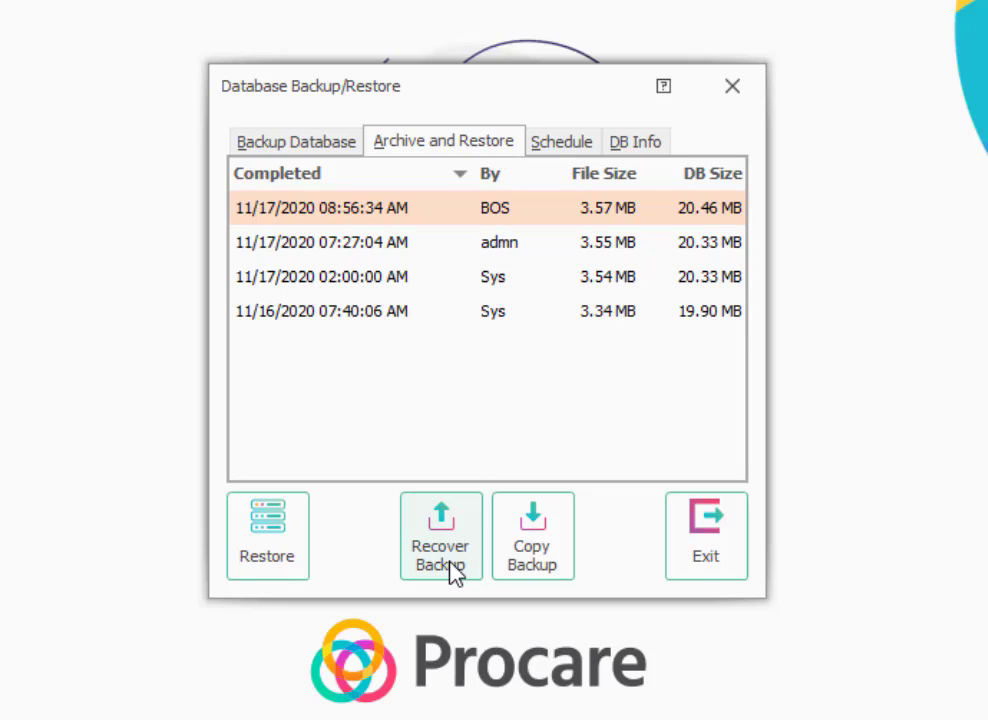
{"action": "mouse_move", "coordinate": [520, 442]}
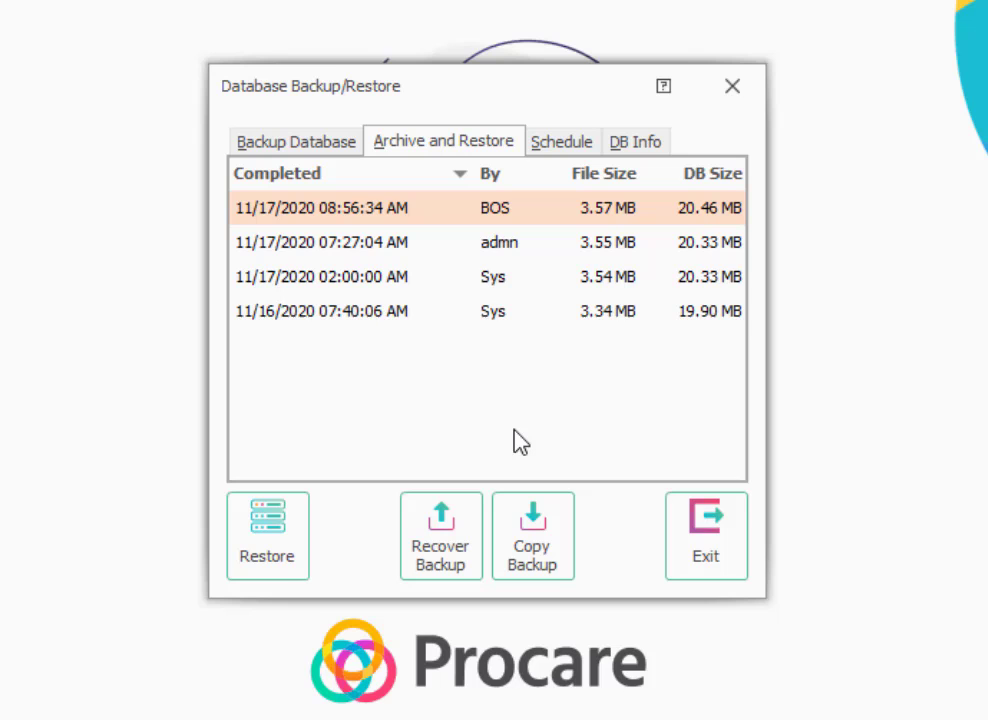
Step: Exit the Database Backup/Restore window after reviewing the archived 11/16 and 11/17/2020 backups
{"action": "left_click", "coordinate": [704, 536]}
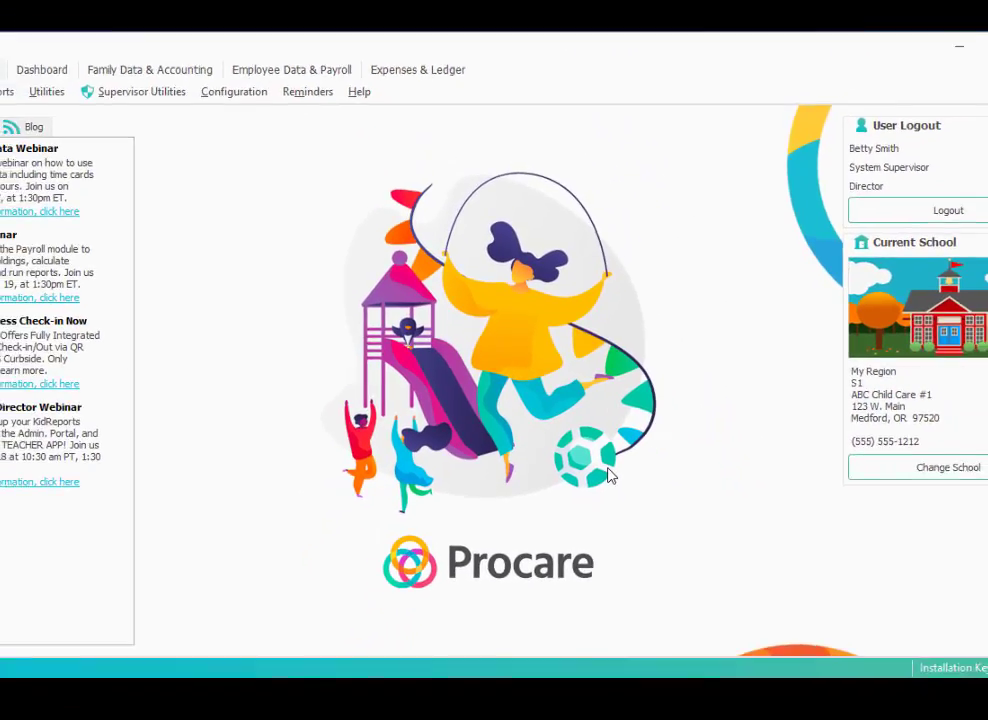